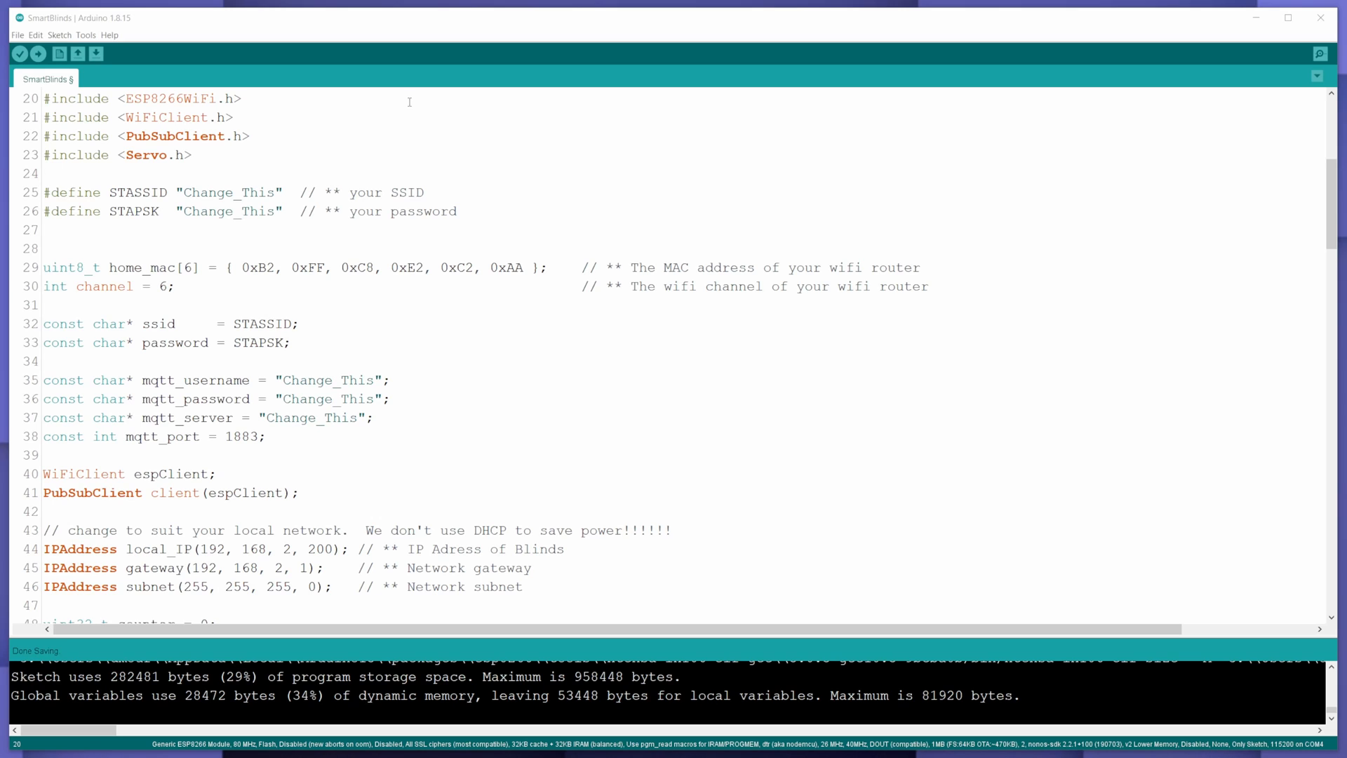
- Review the router MAC address bytes, the 600 sleep-time value and the Angle subscription topic
{"action": "left_click_drag", "start_coordinate": [176, 192], "coordinate": [283, 212]}
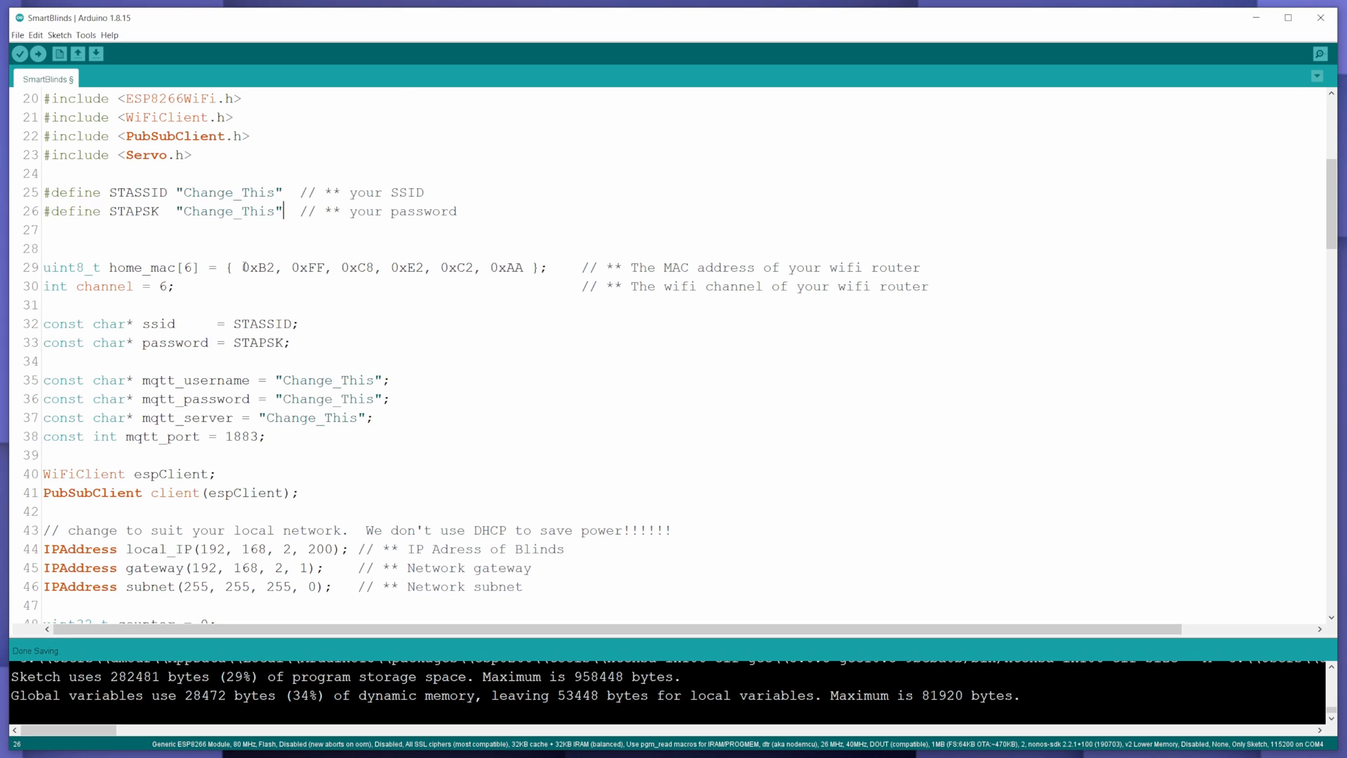
{"action": "left_click_drag", "start_coordinate": [244, 267], "coordinate": [522, 267]}
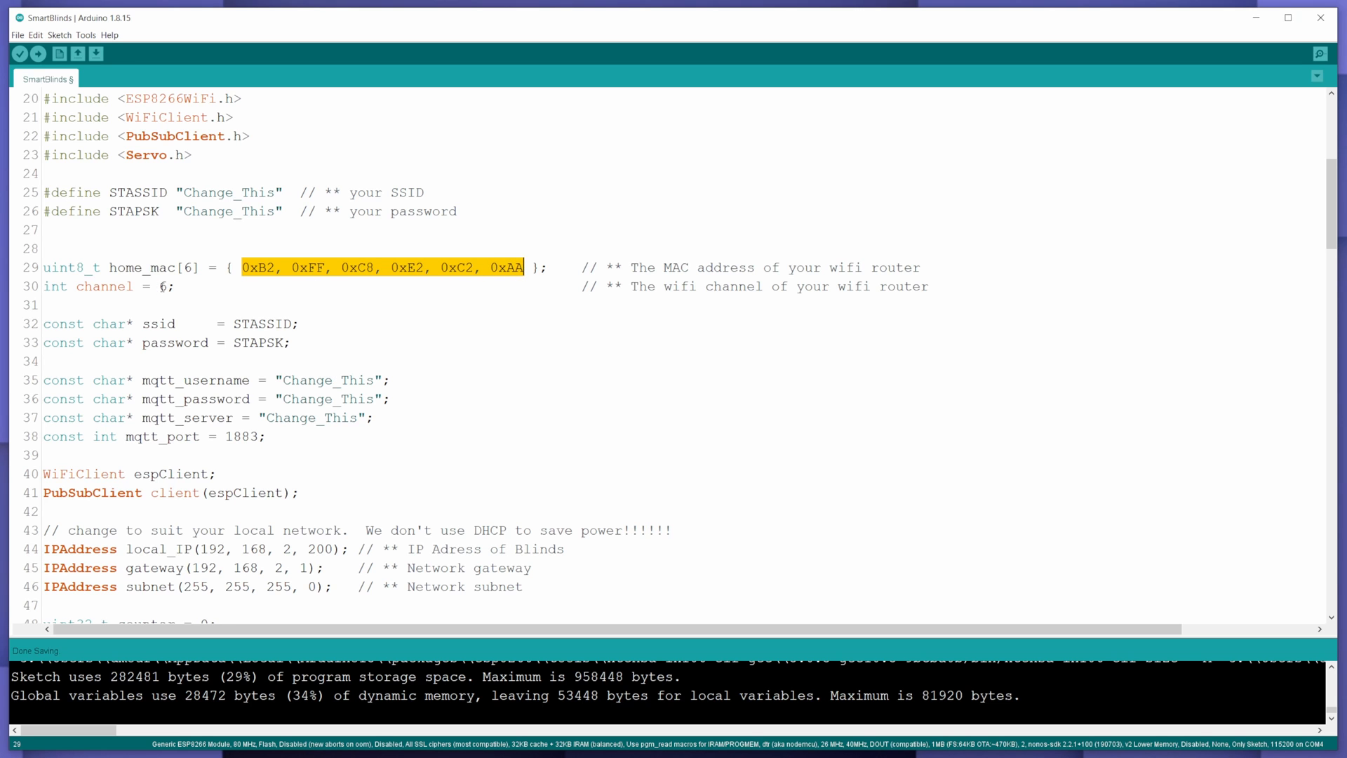
{"action": "scroll", "scroll_direction": "down", "scroll_amount": 3}
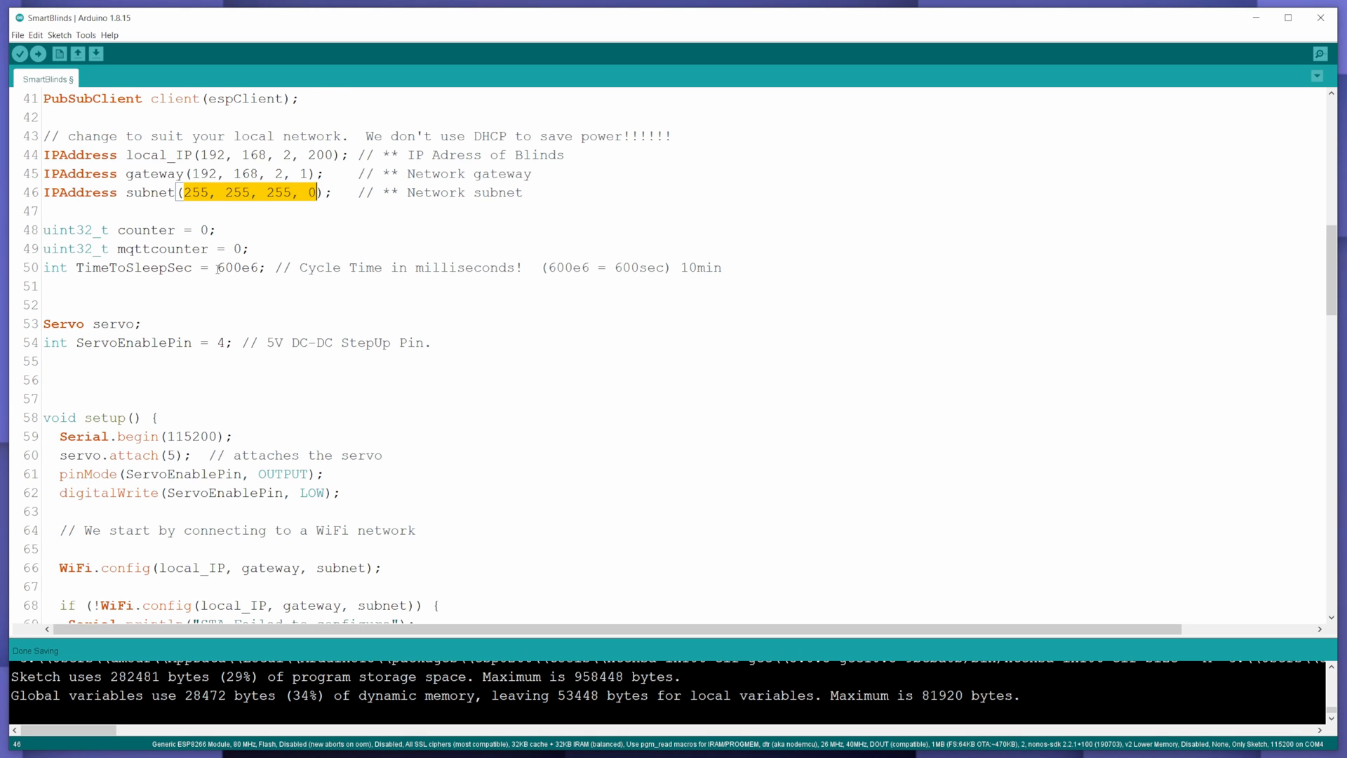
{"action": "double_click", "coordinate": [229, 266]}
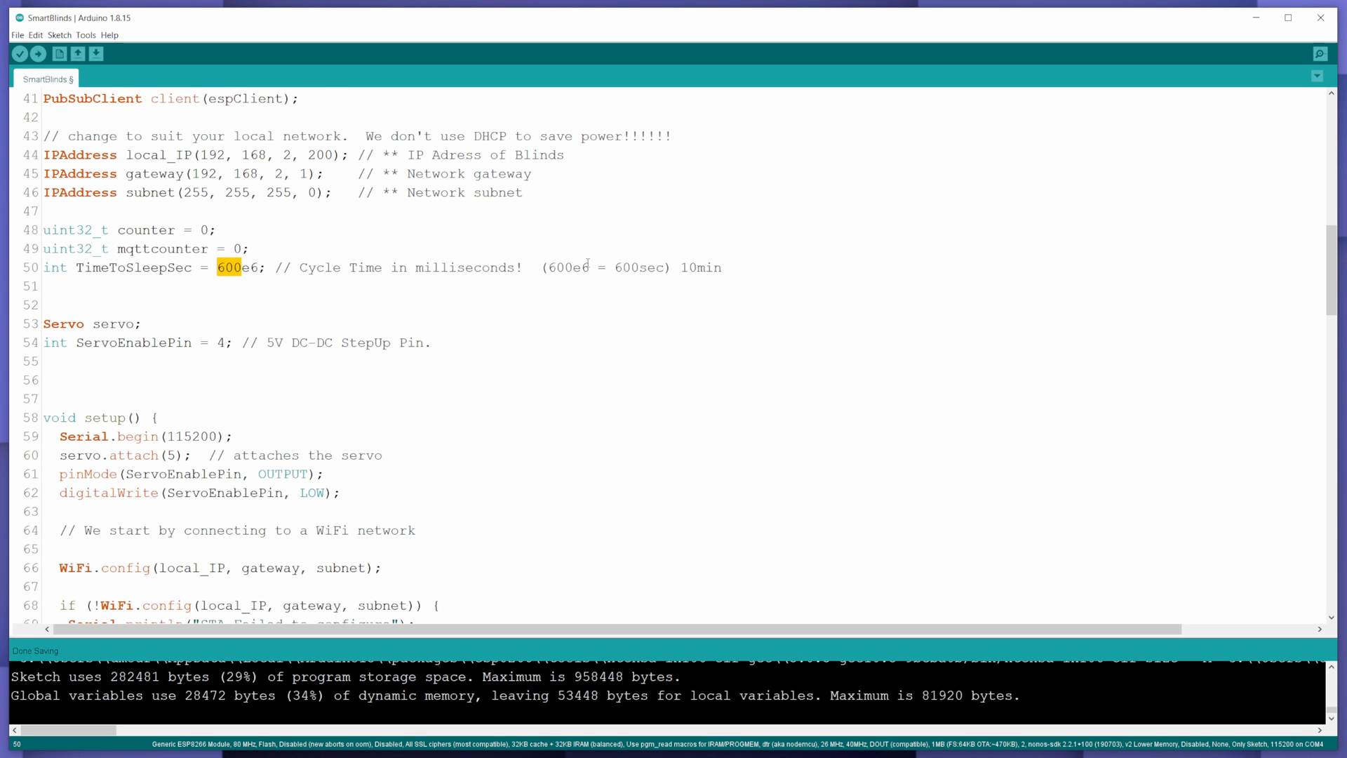
{"action": "scroll", "scroll_direction": "down", "scroll_amount": 3}
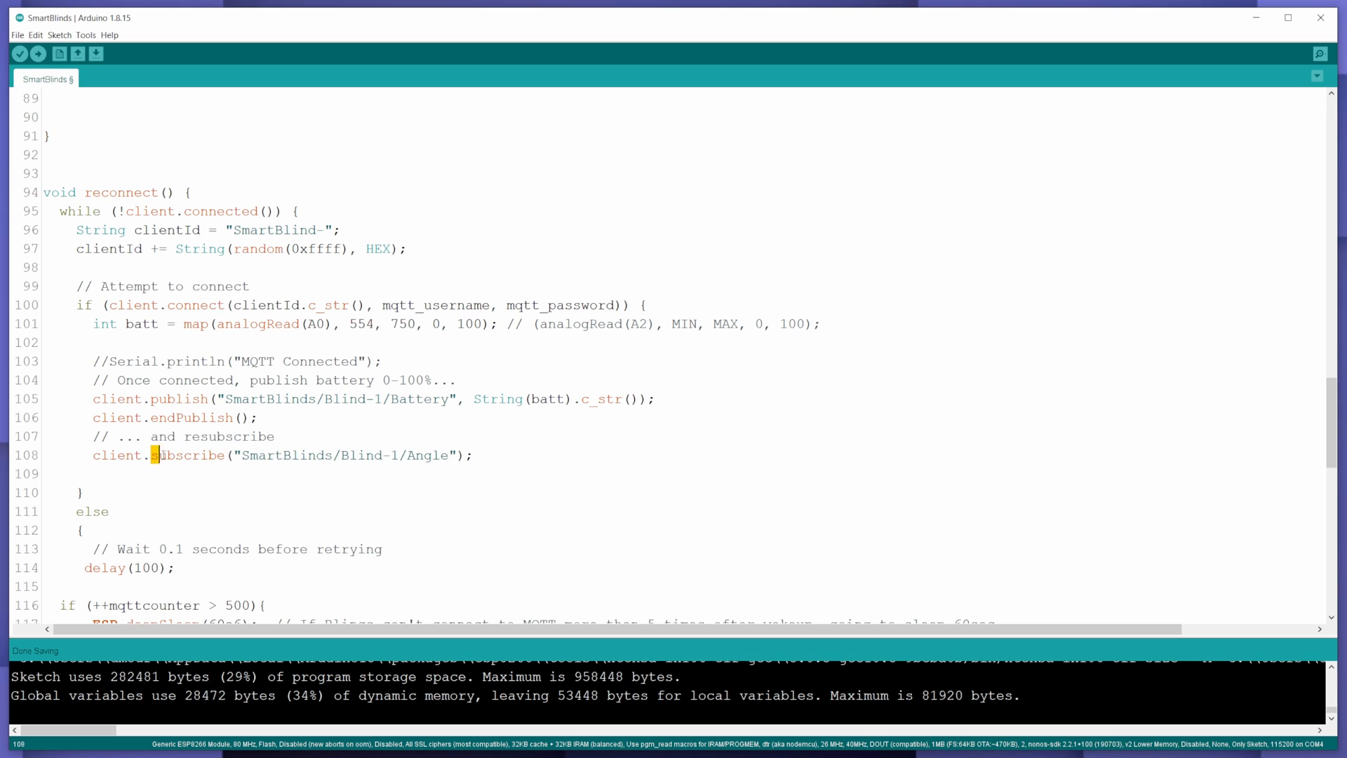
{"action": "left_click", "coordinate": [485, 454]}
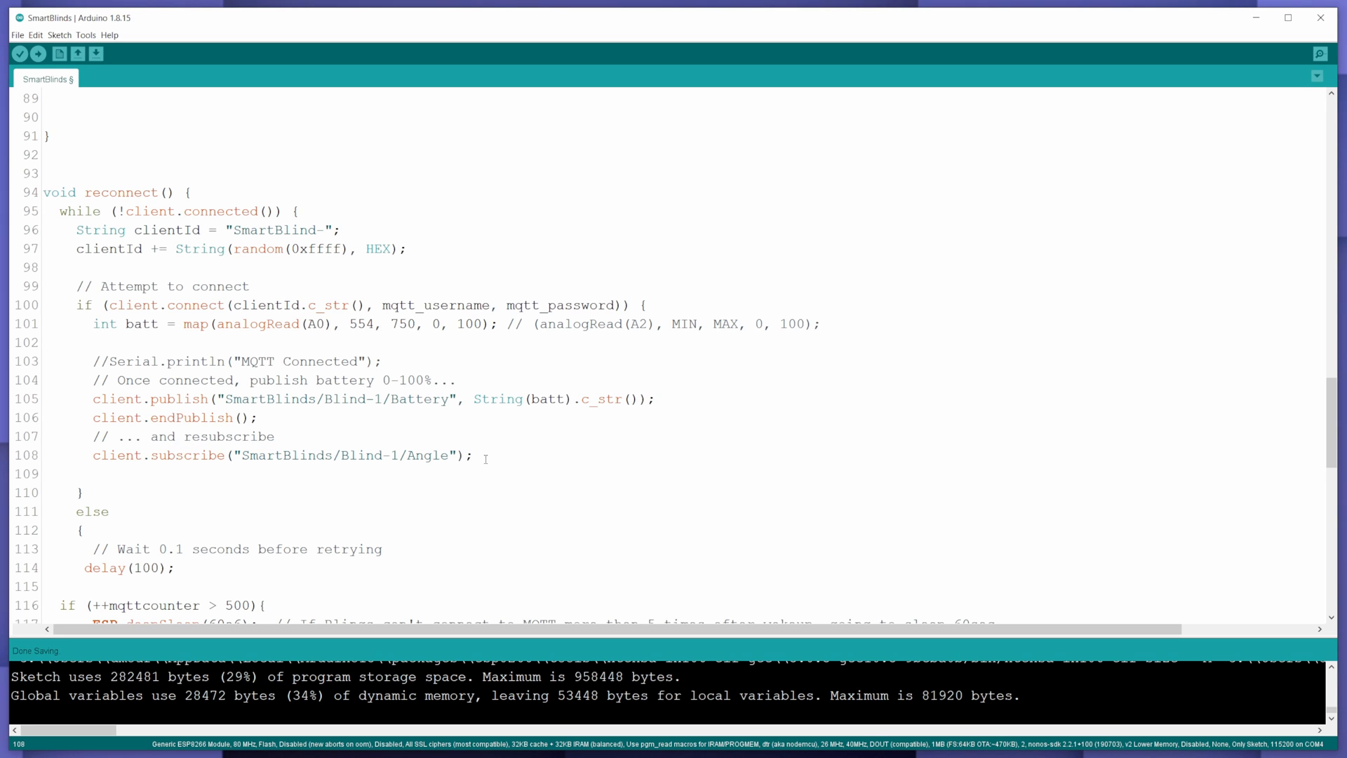
- Change the battery MQTT topic in reconnect() from Blind-1 to Blind-4
{"action": "left_click", "coordinate": [376, 398]}
{"action": "type", "text": "2"}
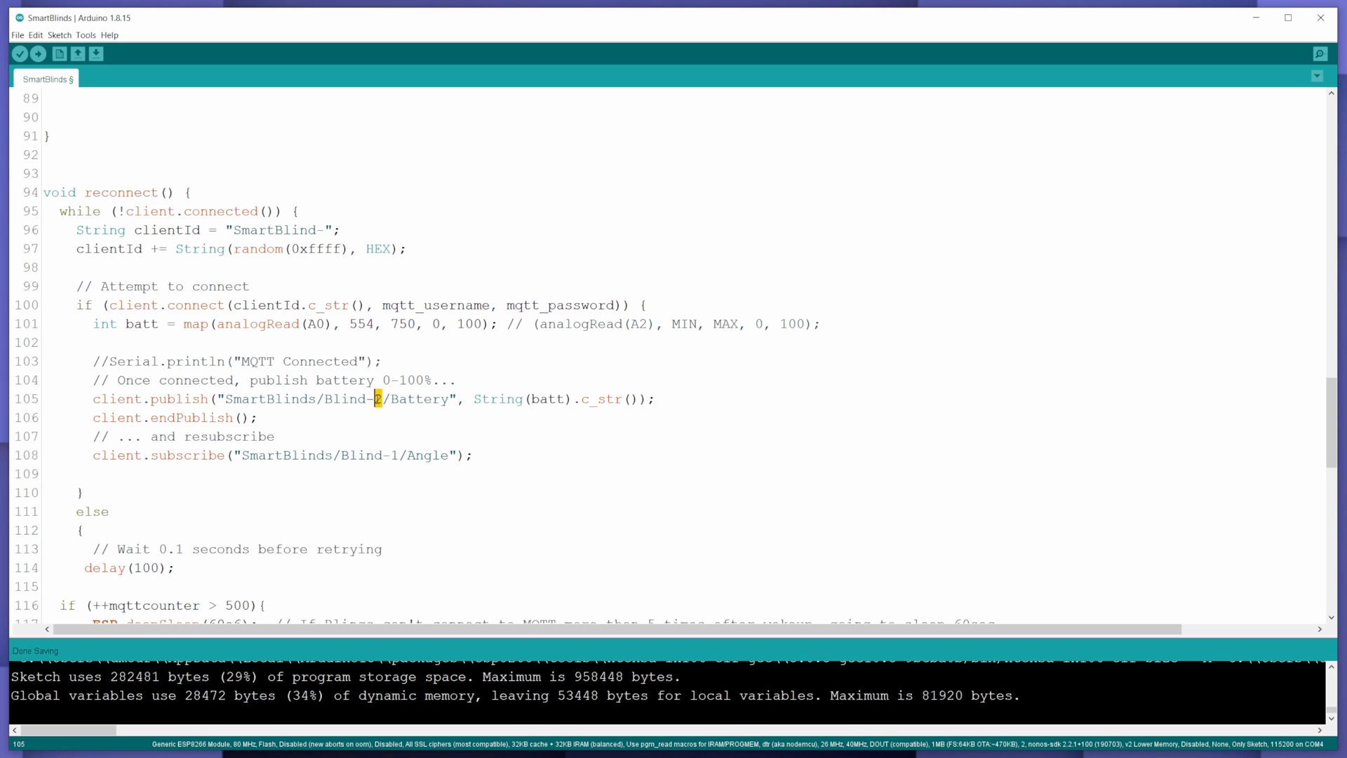
{"action": "type", "text": "4"}
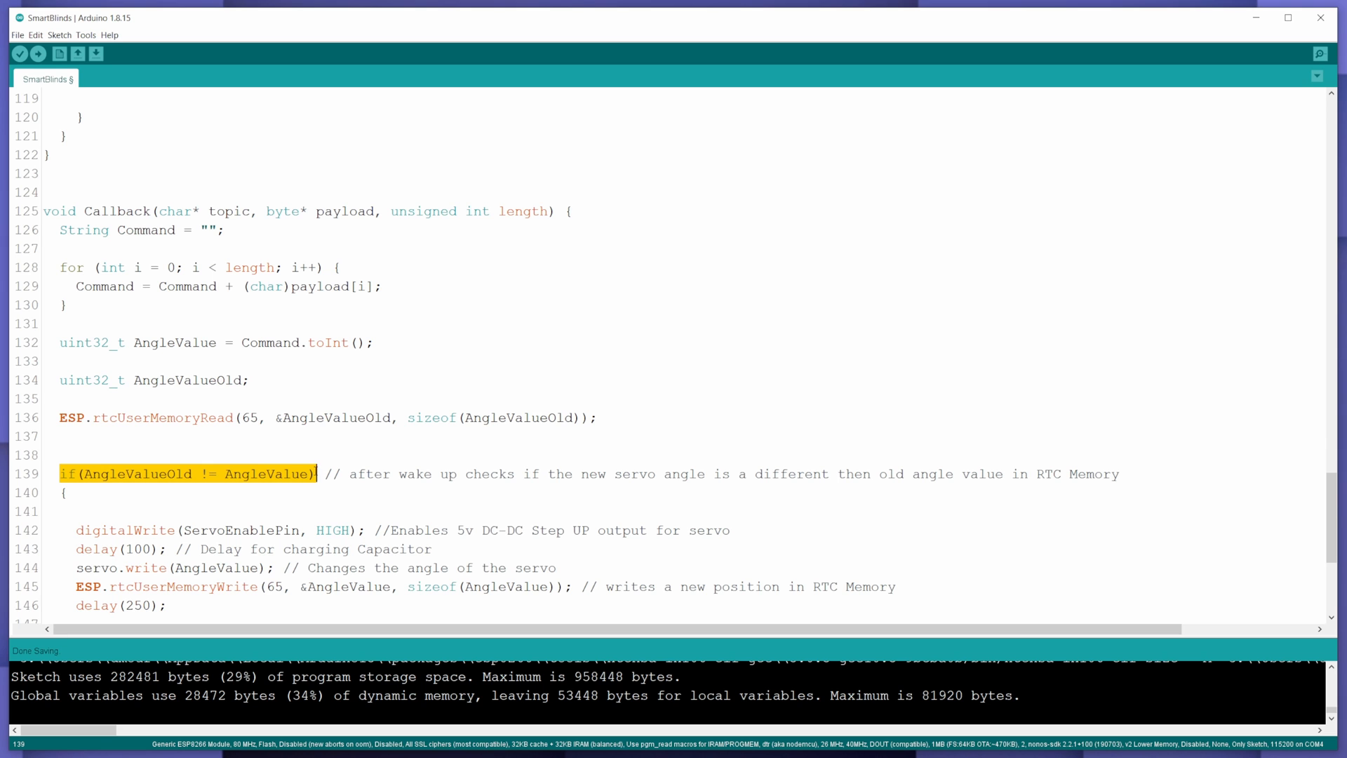
{"action": "scroll", "scroll_direction": "down", "scroll_amount": 3}
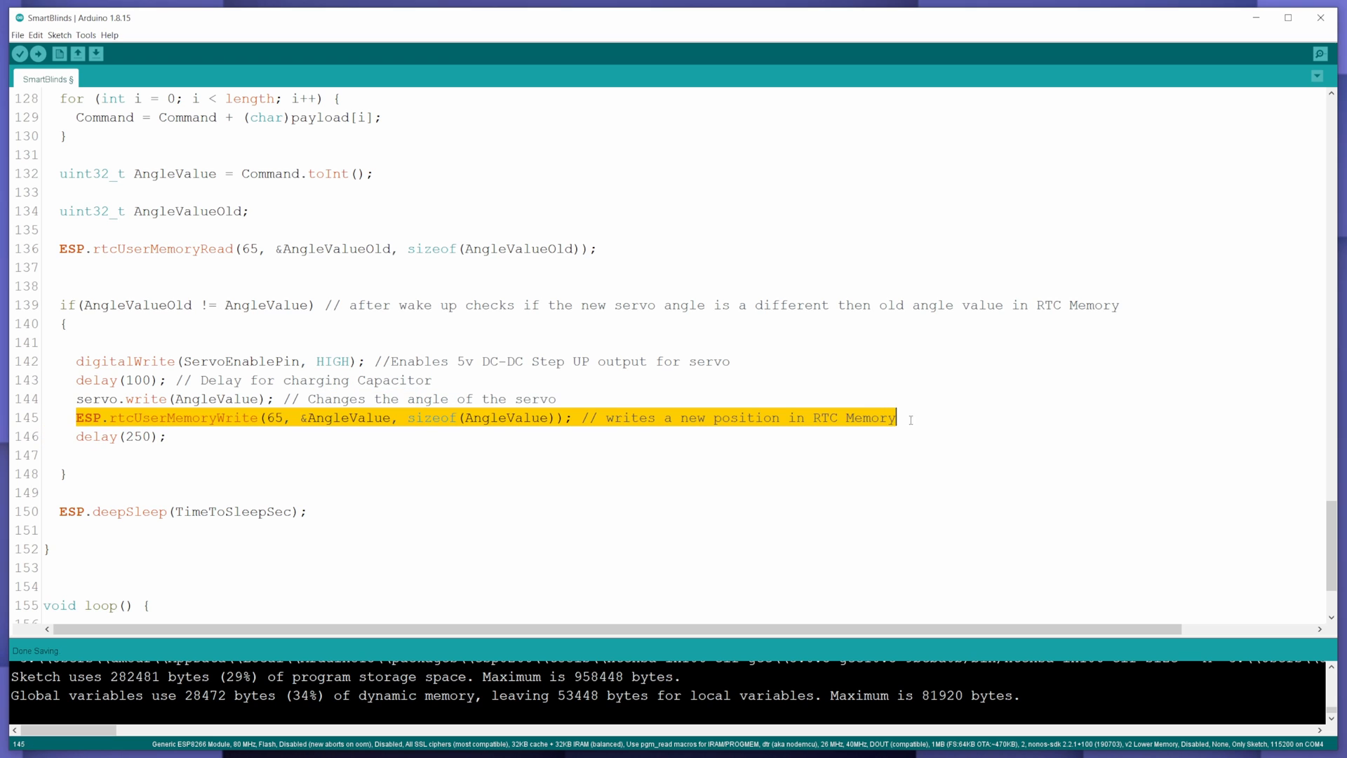
{"action": "mouse_move", "coordinate": [749, 425]}
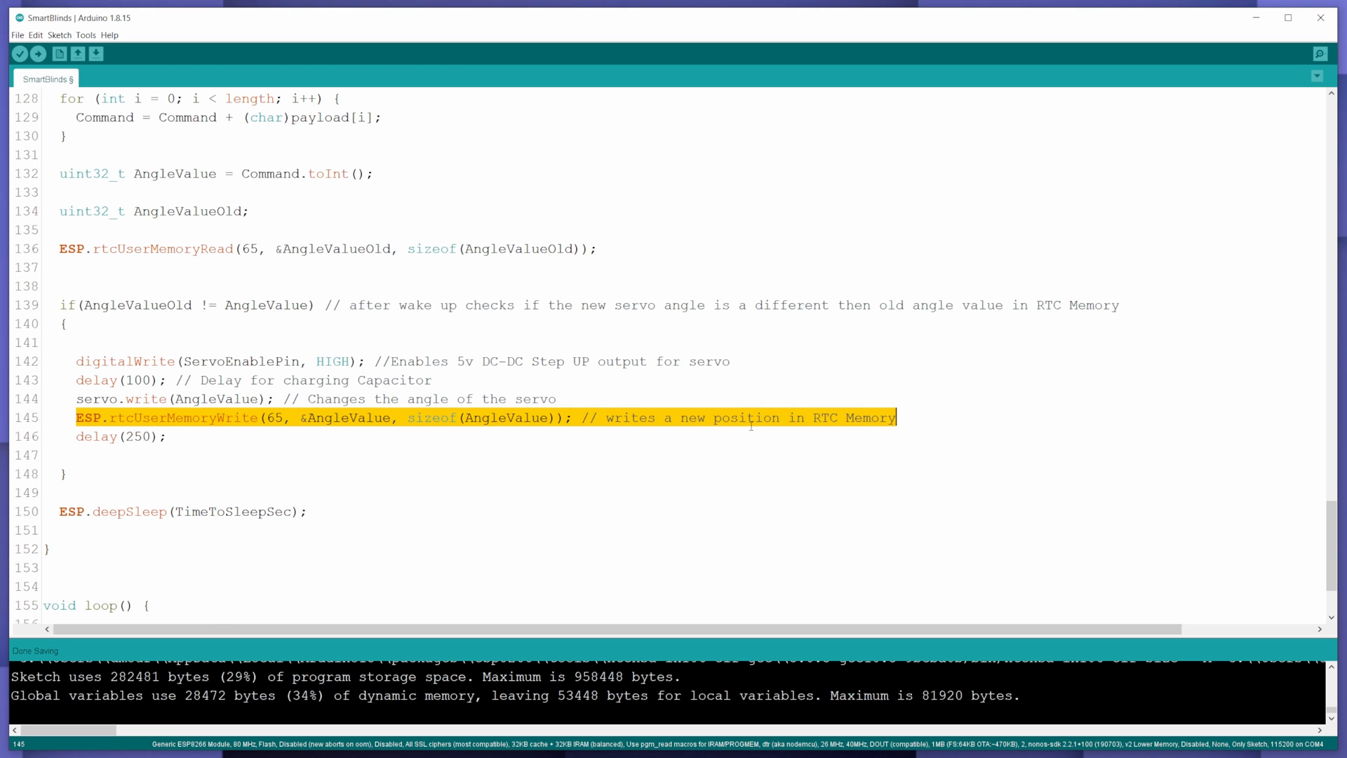
{"action": "scroll", "scroll_direction": "down", "scroll_amount": 3}
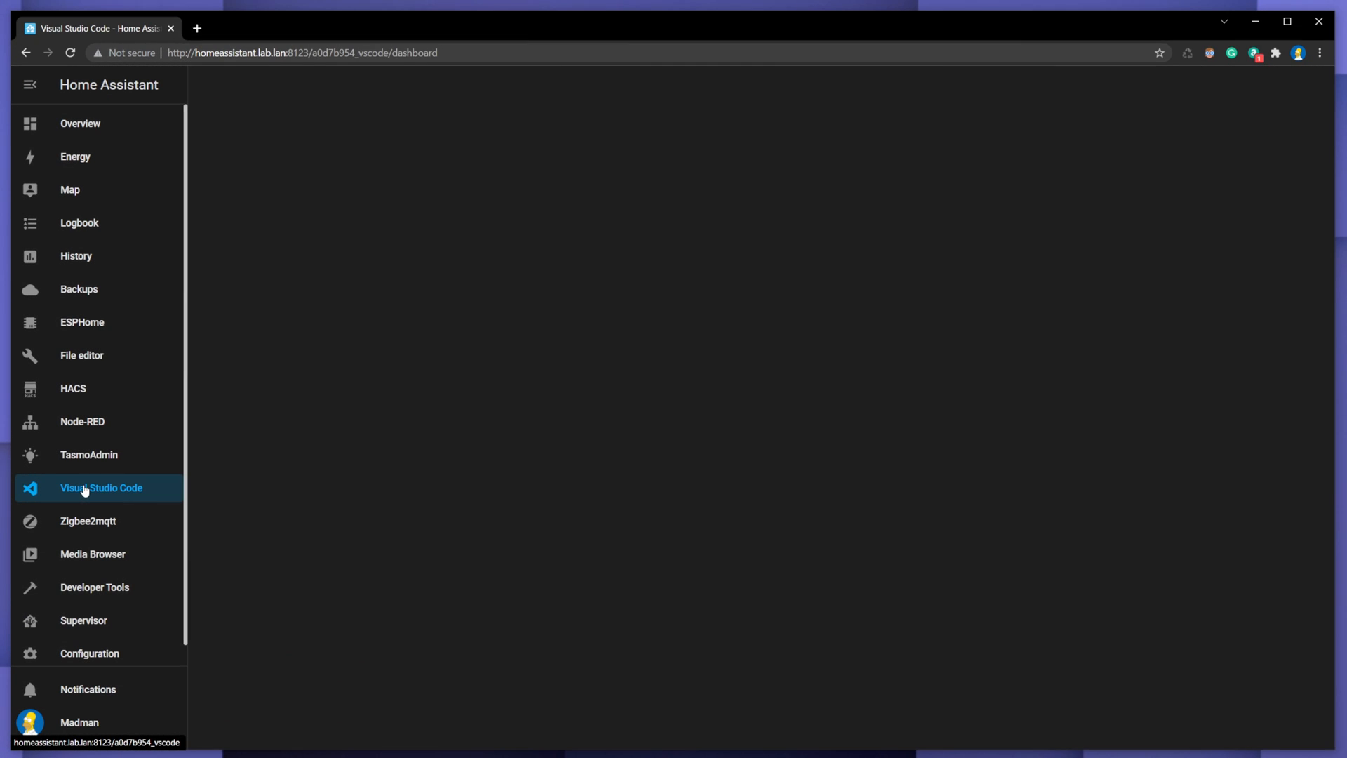
- Scroll through the Vertical Stack Card YAML, dismiss the dialog and send the blind its CLOSE command
{"action": "left_click", "coordinate": [99, 487]}
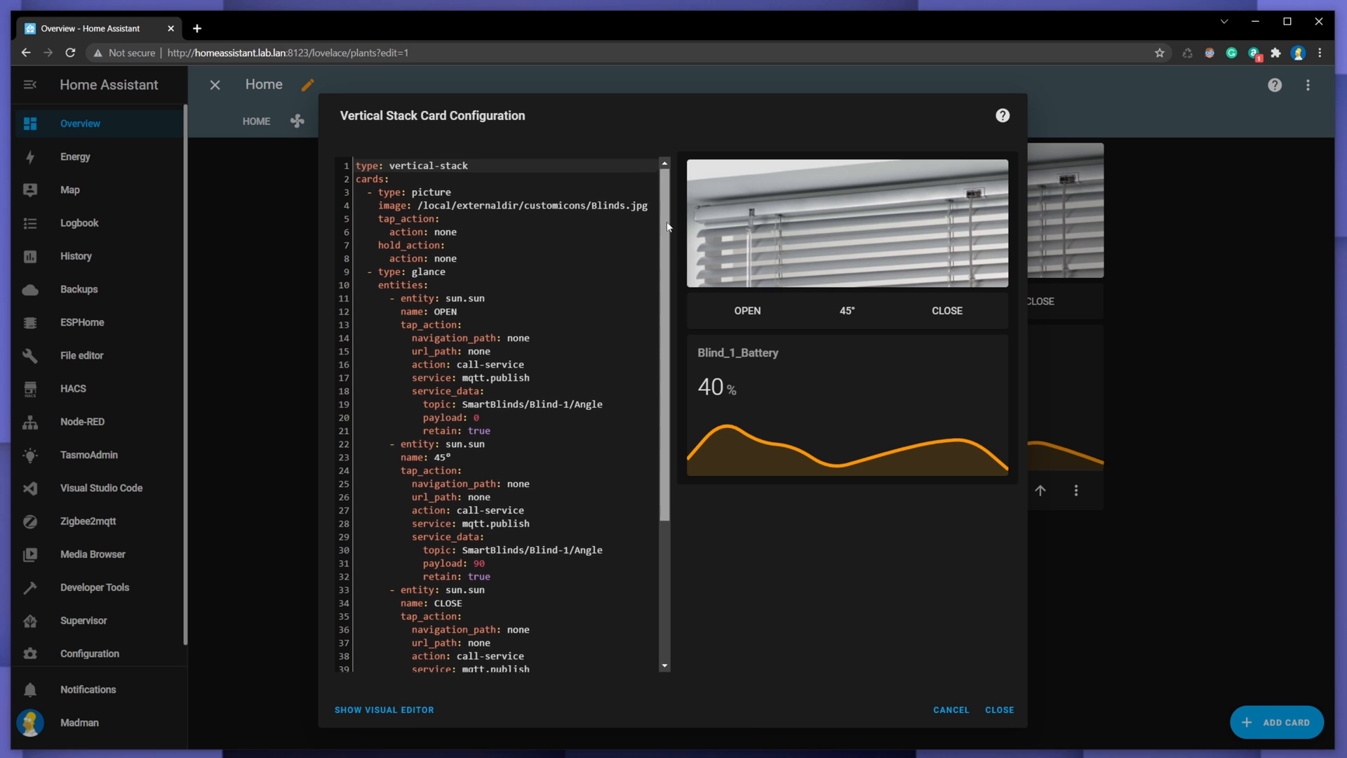
{"action": "scroll", "scroll_direction": "down", "scroll_amount": 3}
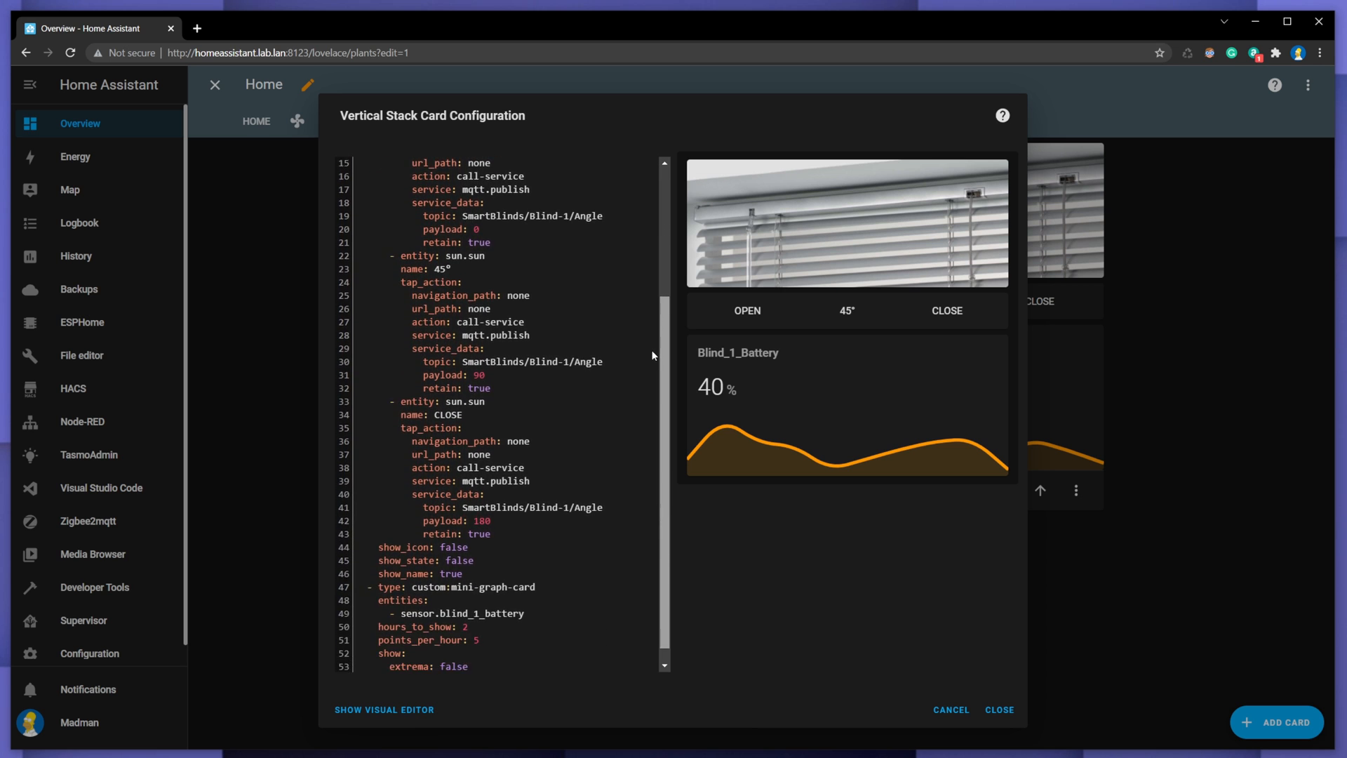
{"action": "left_click", "coordinate": [997, 710]}
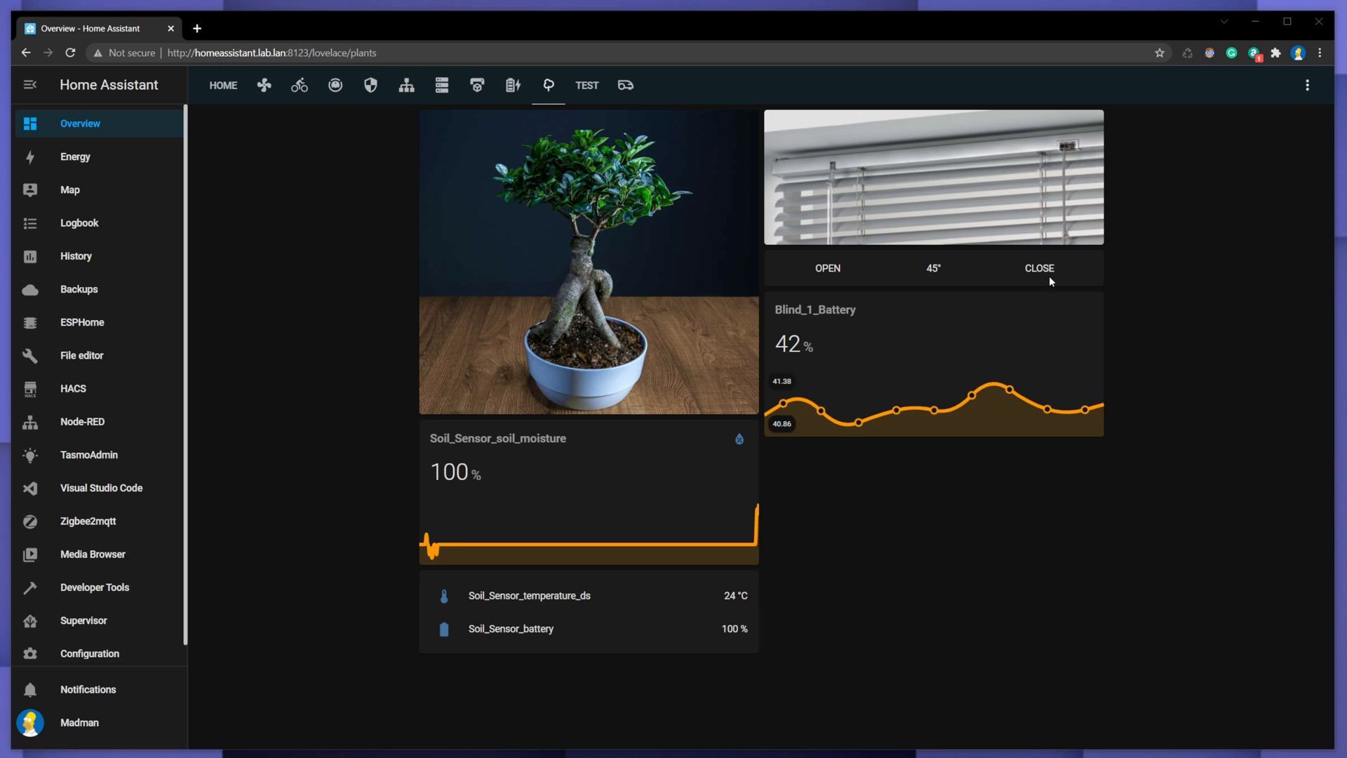
{"action": "left_click", "coordinate": [1038, 268]}
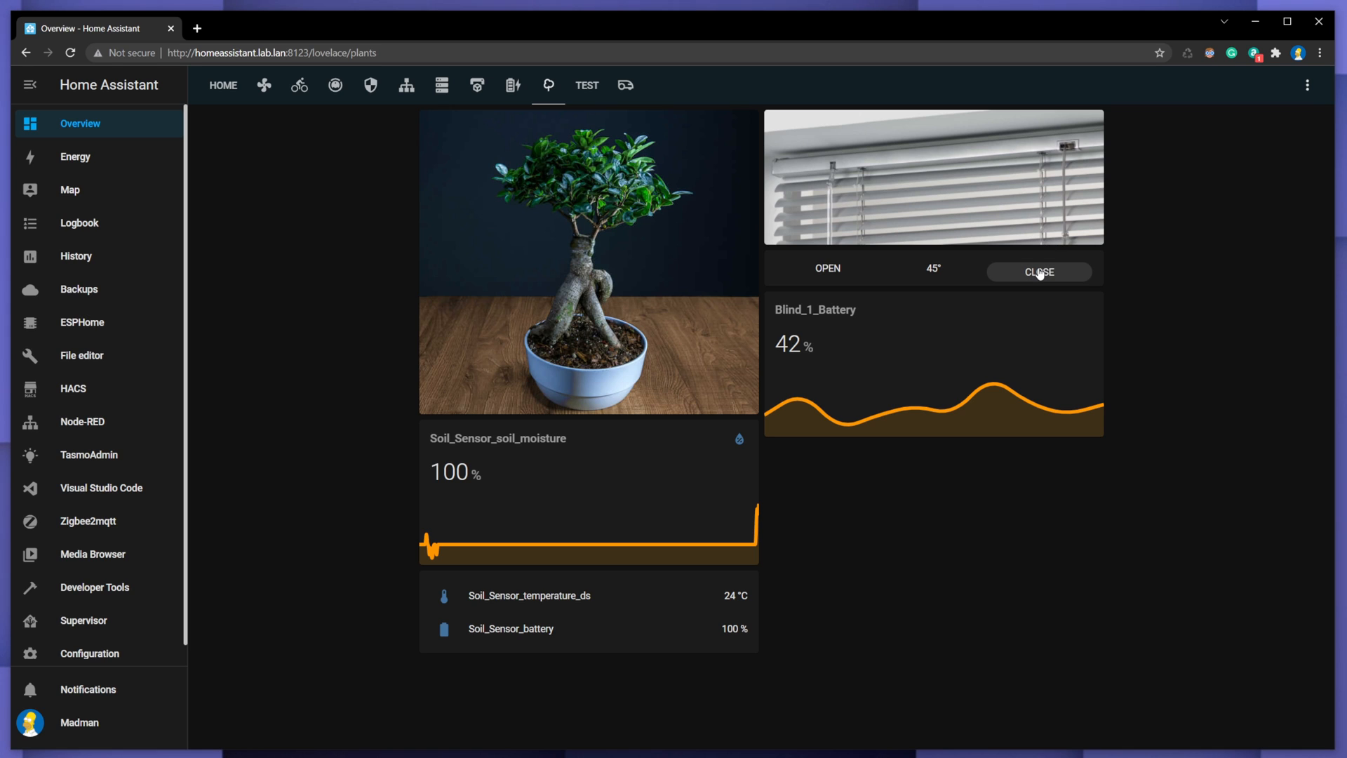